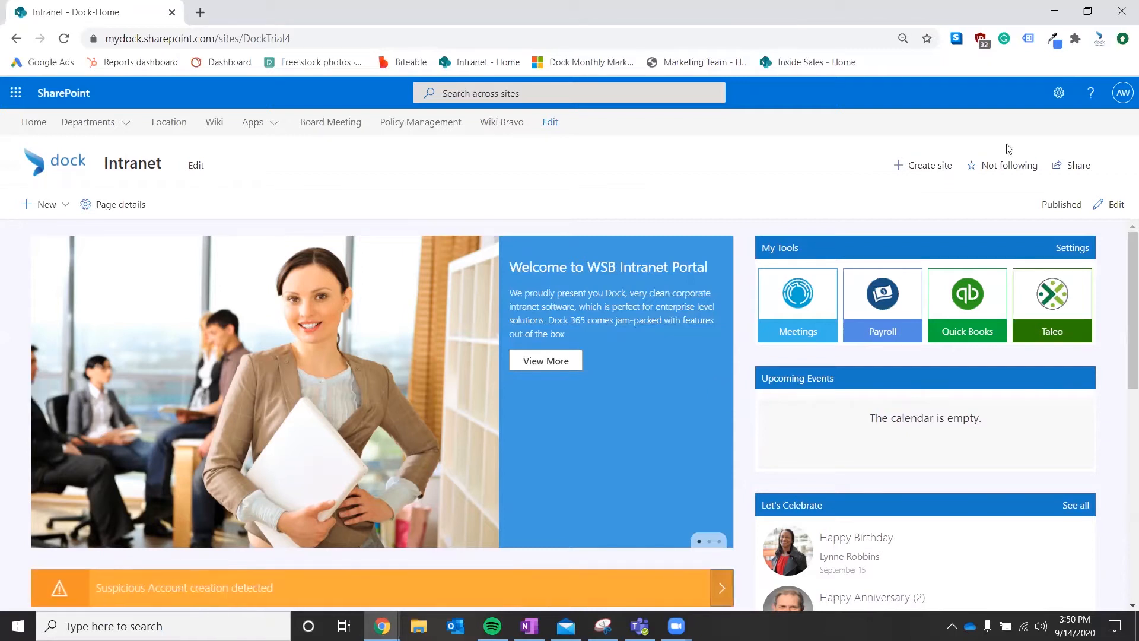
pyautogui.moveTo(1060, 107)
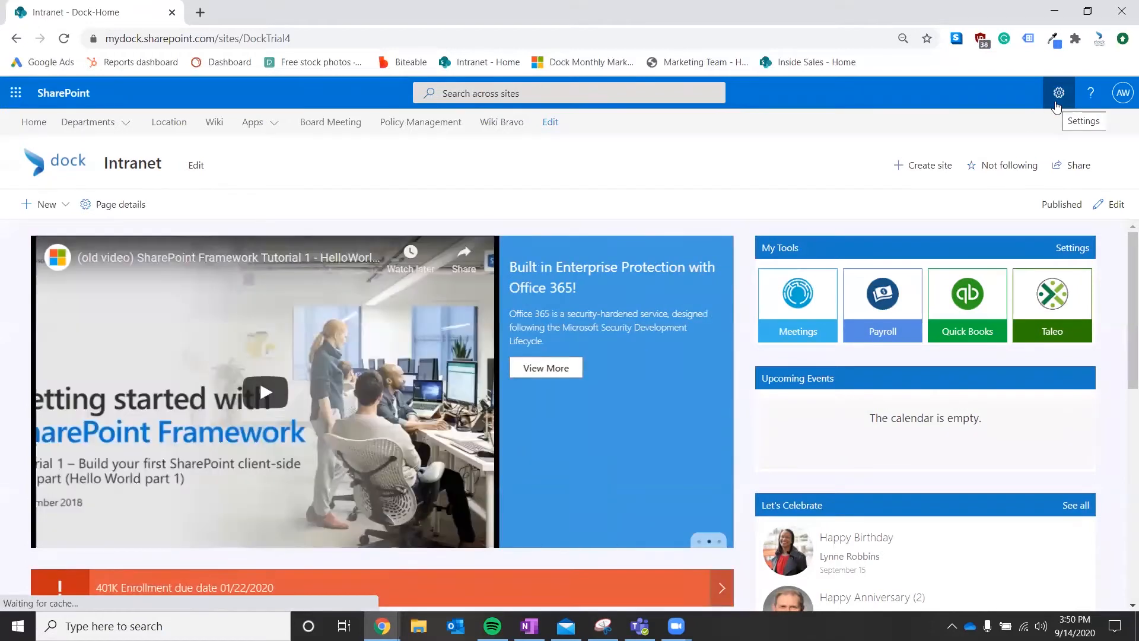
# Step: Go from the Settings gear's site permissions panel to the advanced permissions settings page
pyautogui.click(1059, 92)
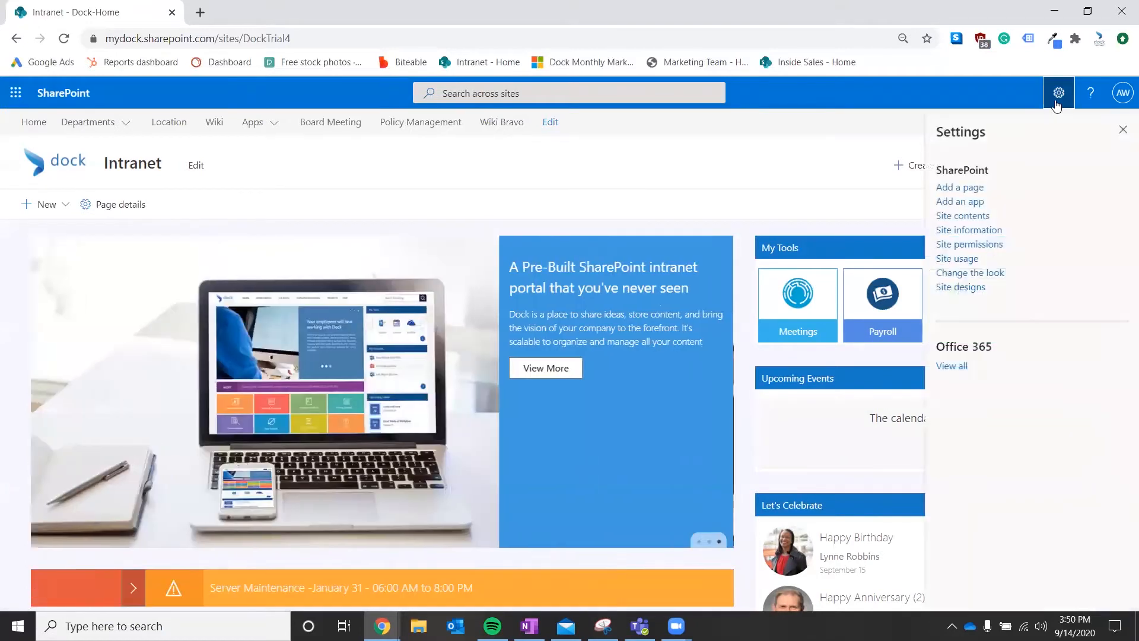
pyautogui.click(969, 244)
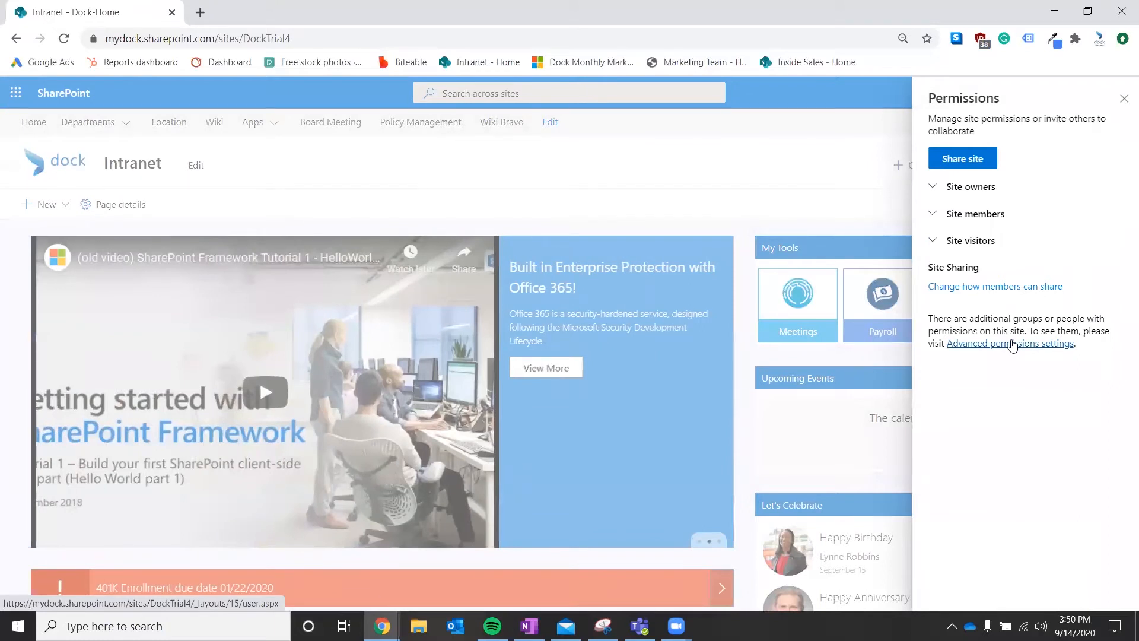
pyautogui.click(1010, 344)
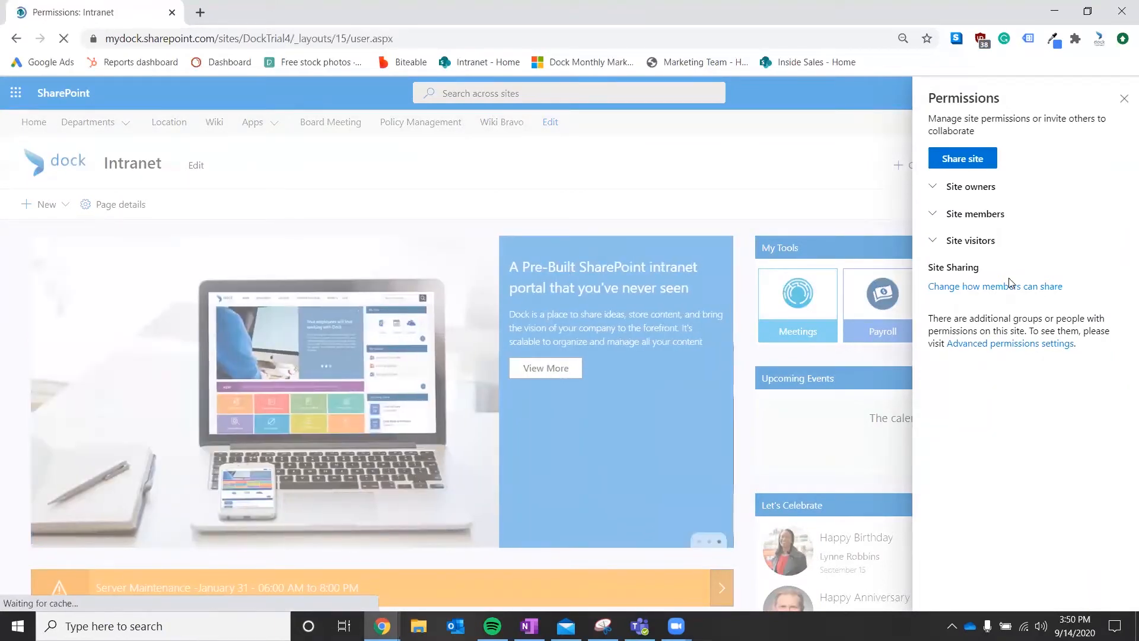
# Step: Start a new SharePoint group with Create Group on the advanced permissions page
pyautogui.click(1010, 343)
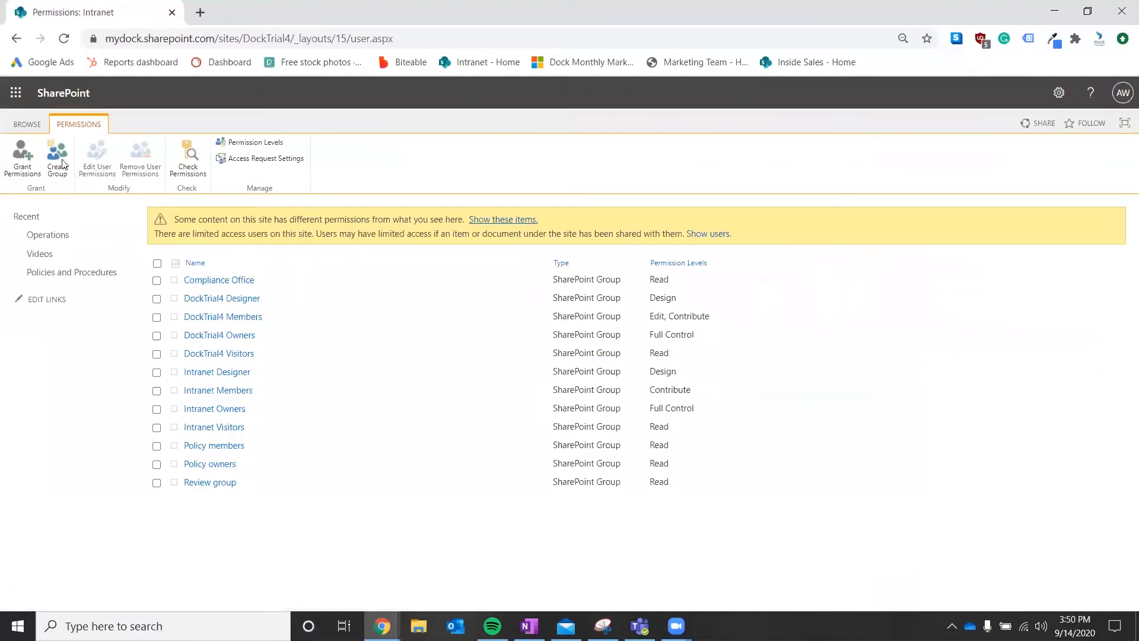
pyautogui.click(57, 157)
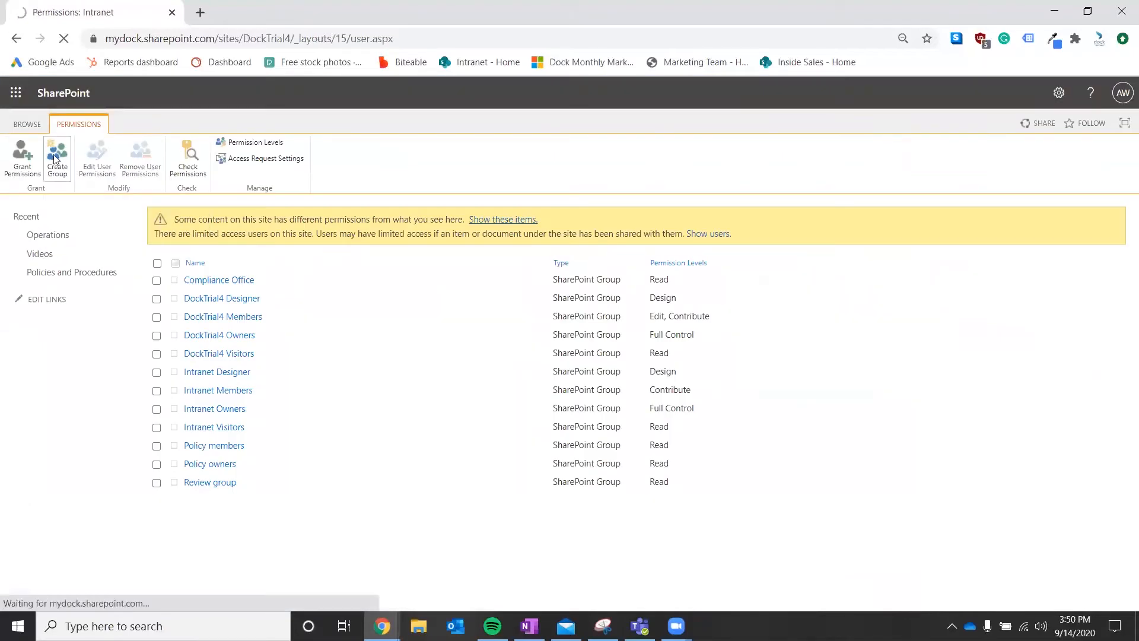
pyautogui.click(57, 157)
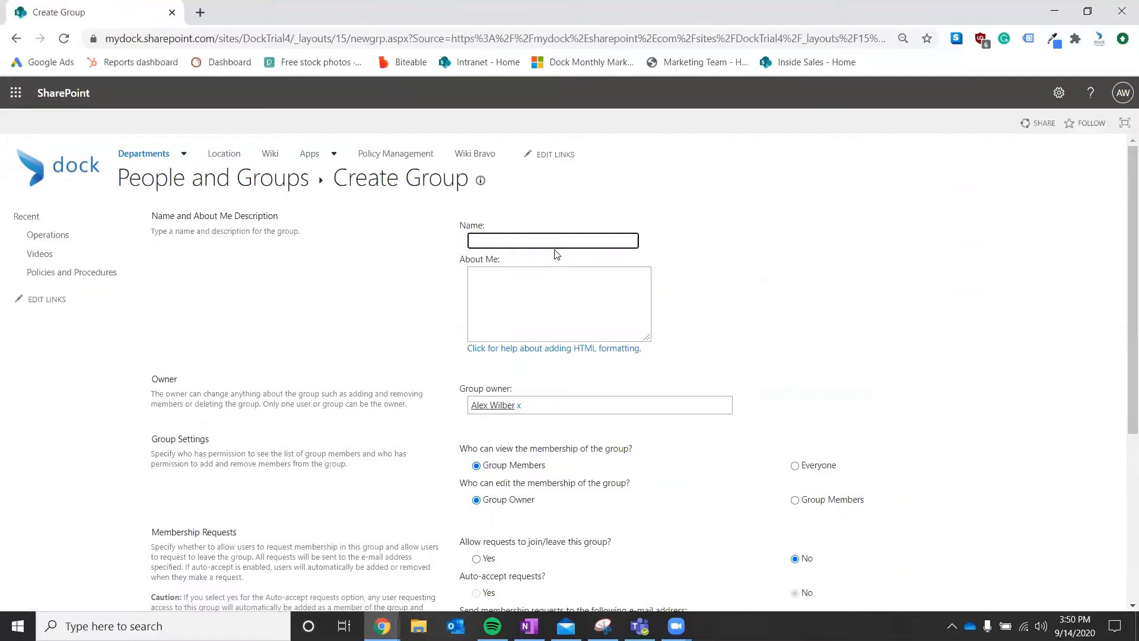
# Step: Enter 'Test Group' as the new group's name
pyautogui.write('Test')
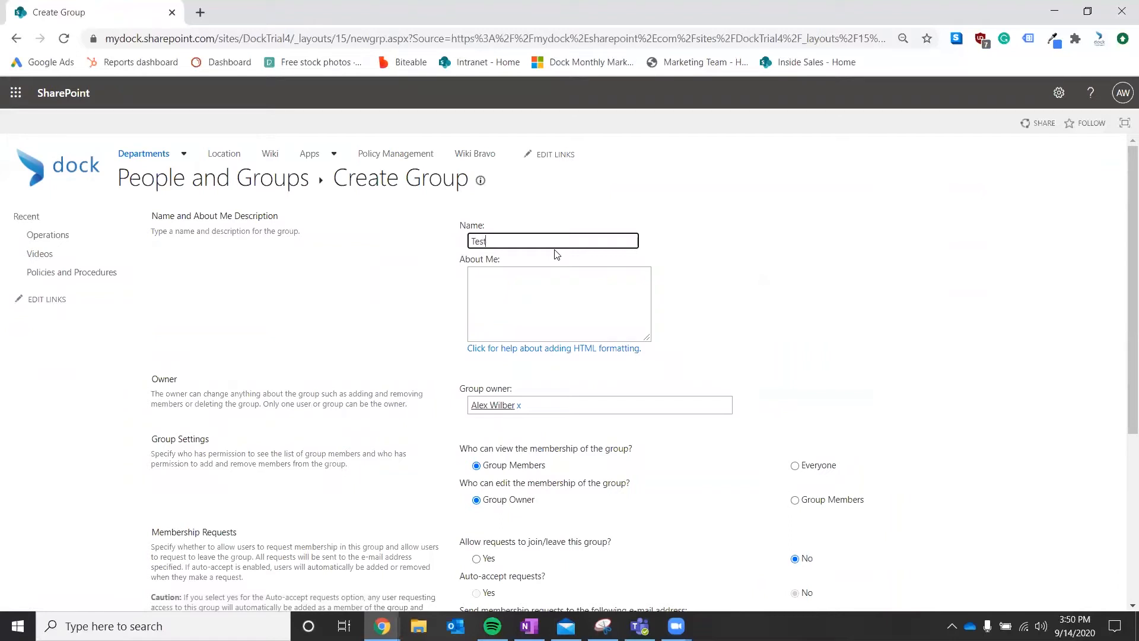
pyautogui.write('Group')
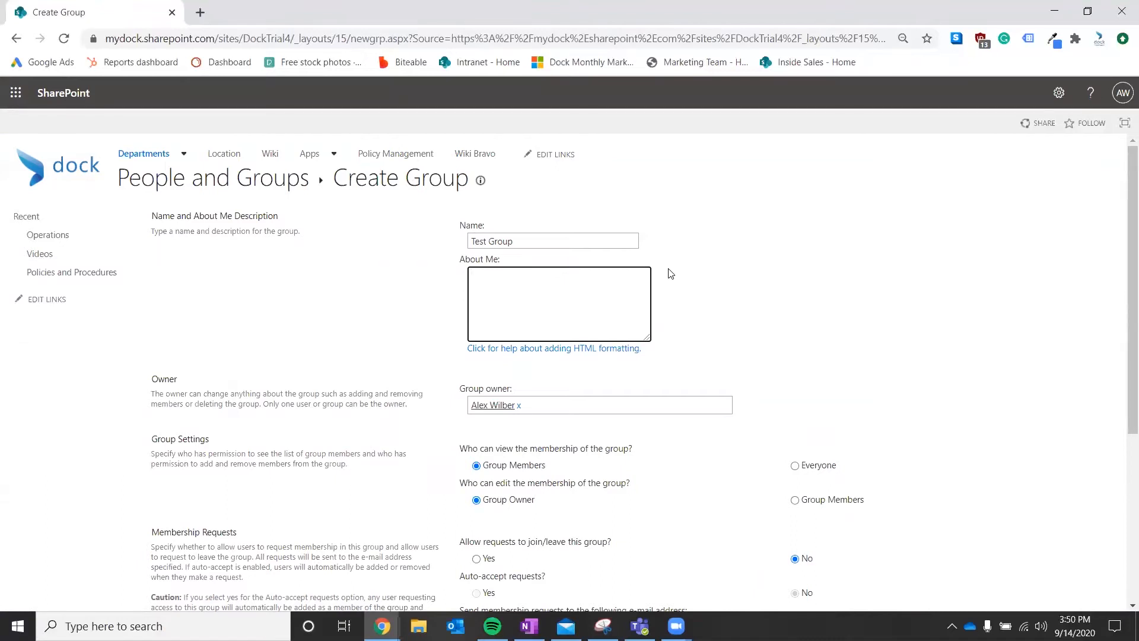
pyautogui.scroll(-3)
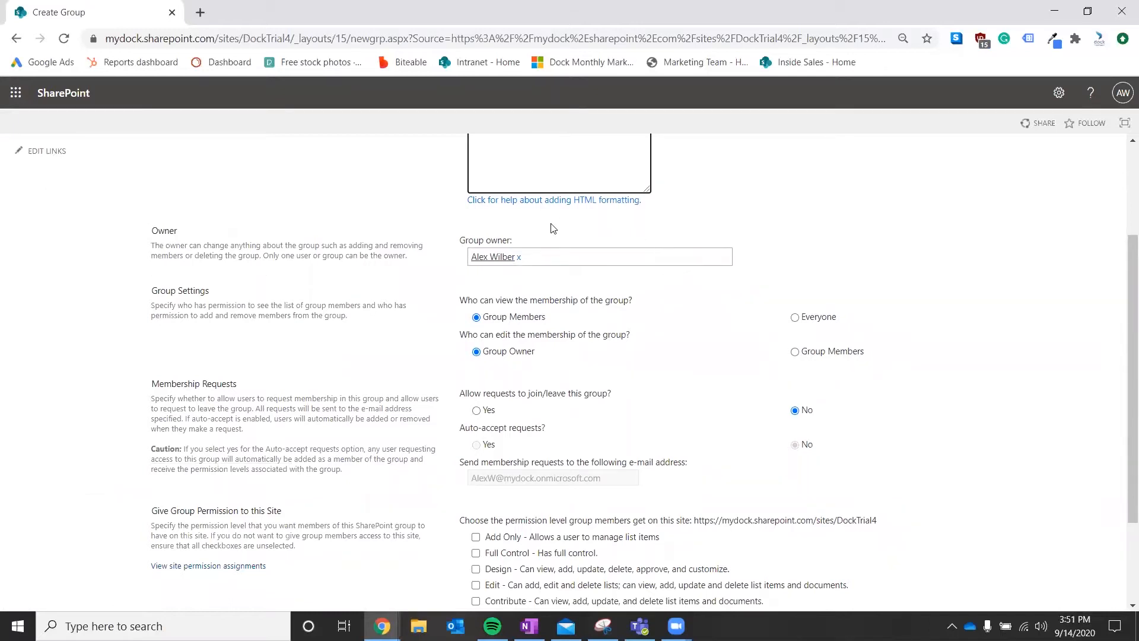
pyautogui.moveTo(717, 288)
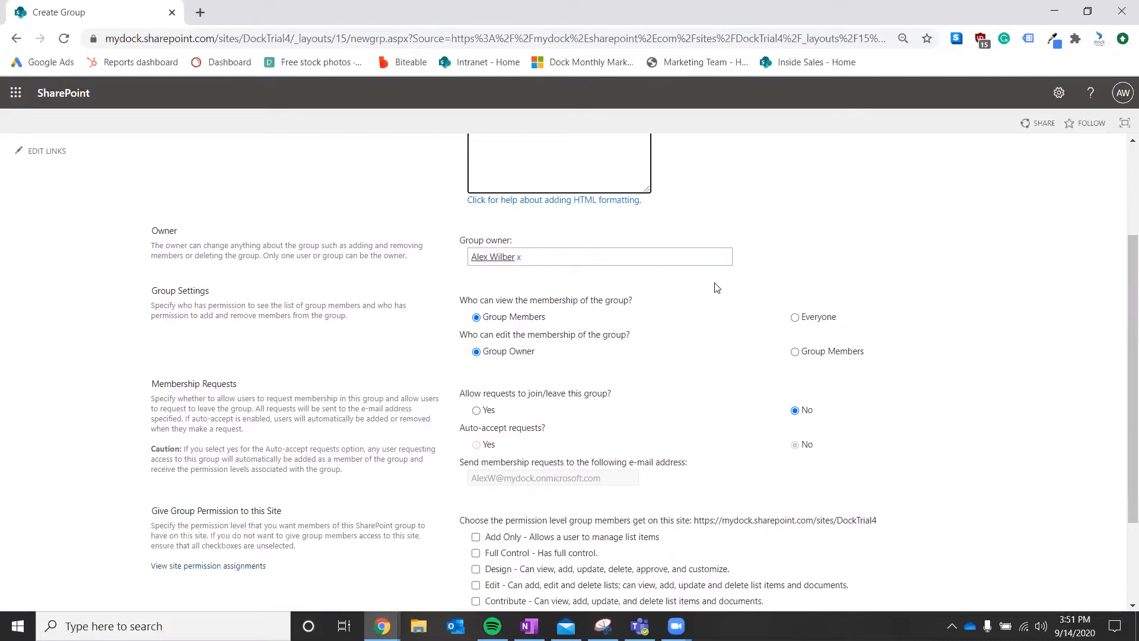
pyautogui.moveTo(697, 292)
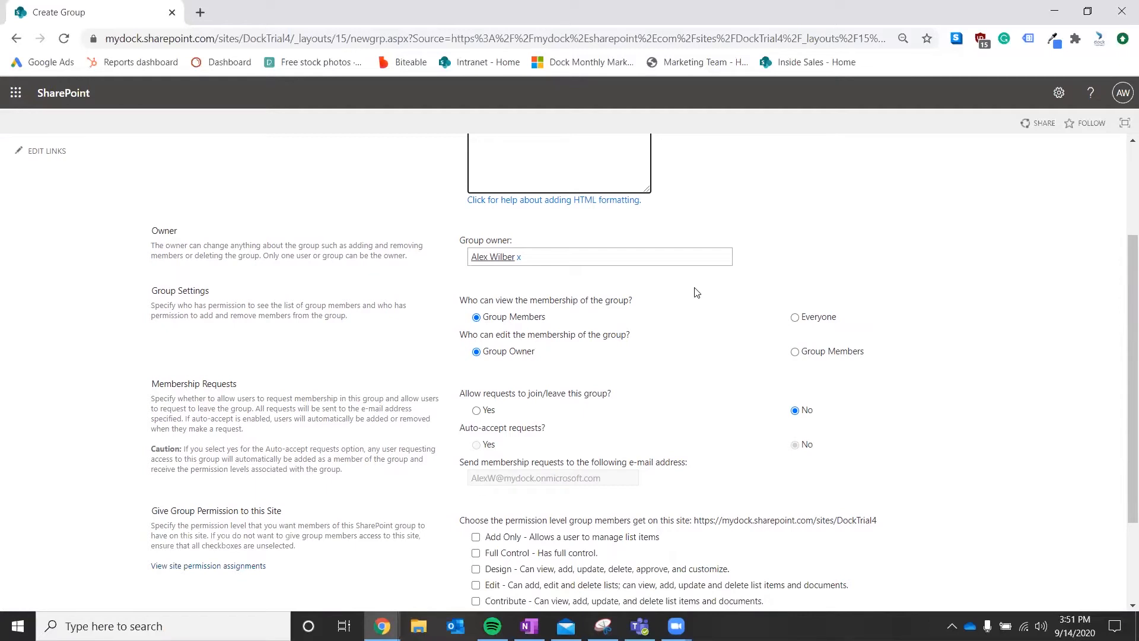
pyautogui.scroll(-3)
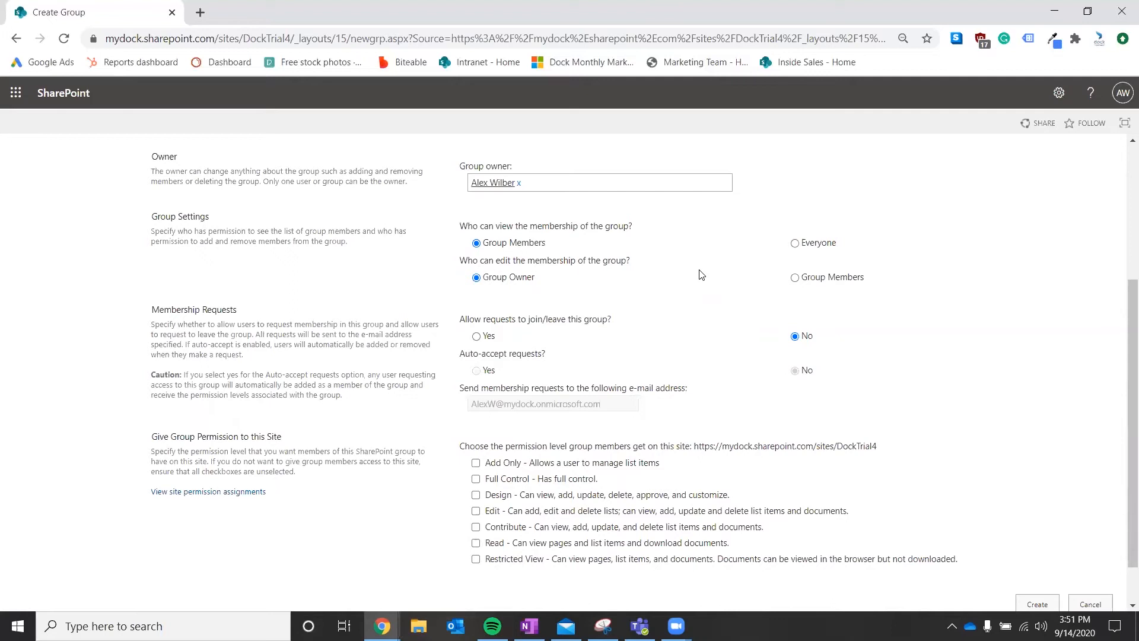
pyautogui.scroll(-3)
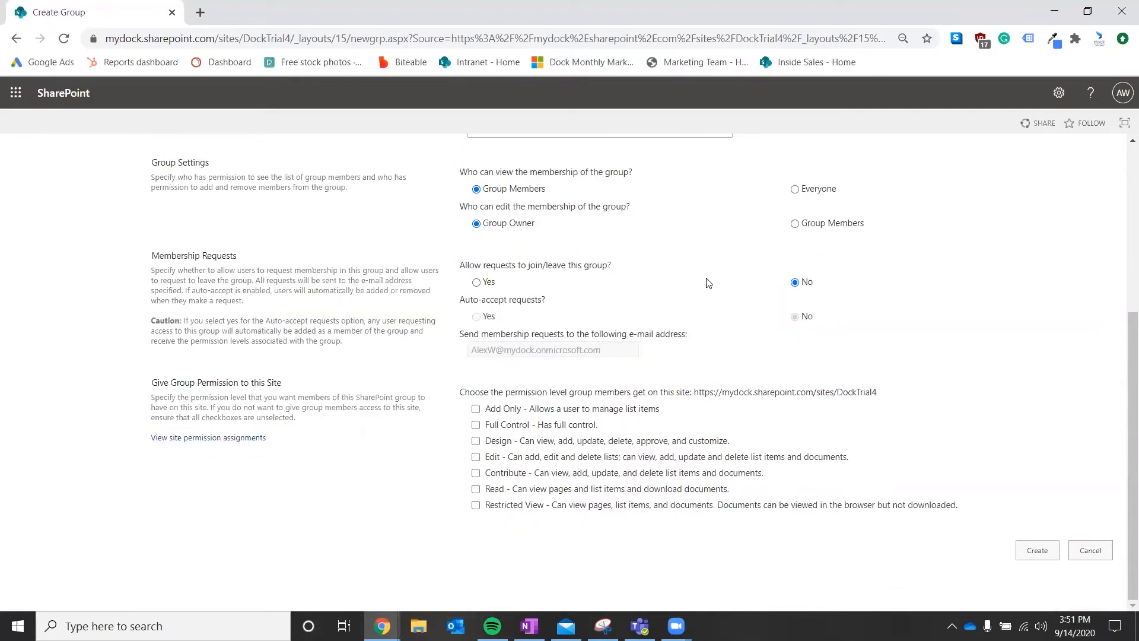
pyautogui.moveTo(732, 319)
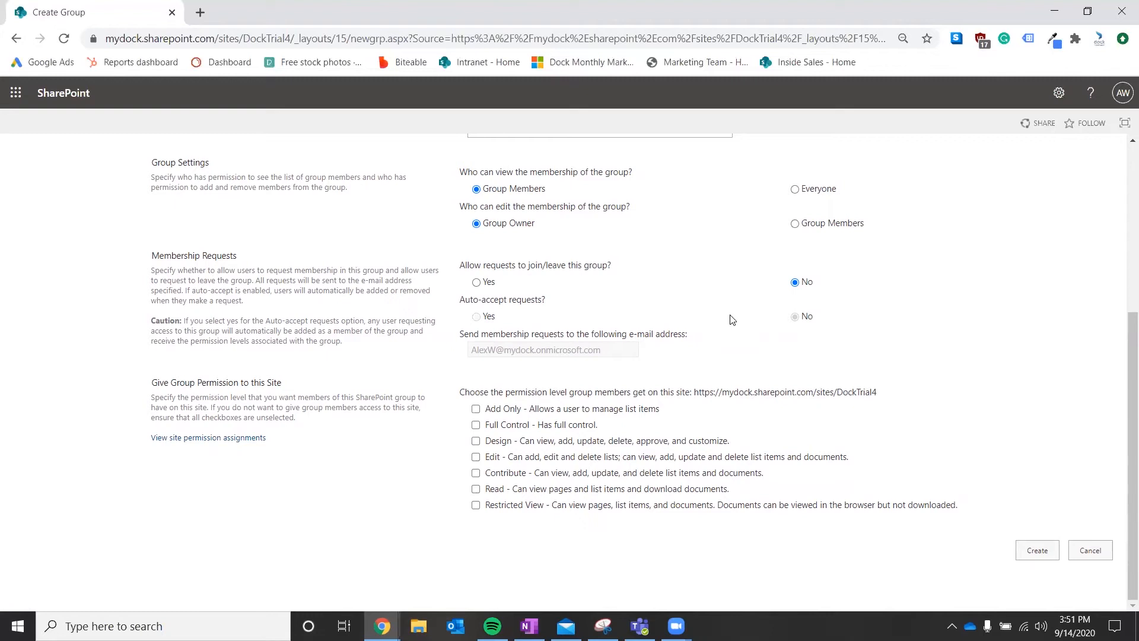
pyautogui.moveTo(548, 351)
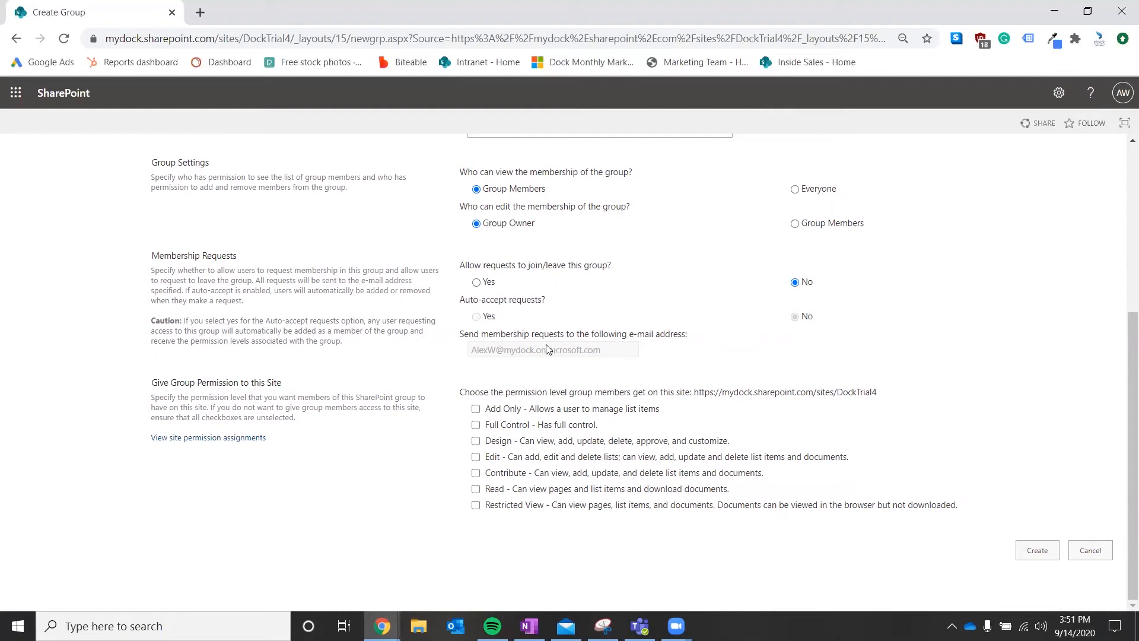
pyautogui.moveTo(543, 314)
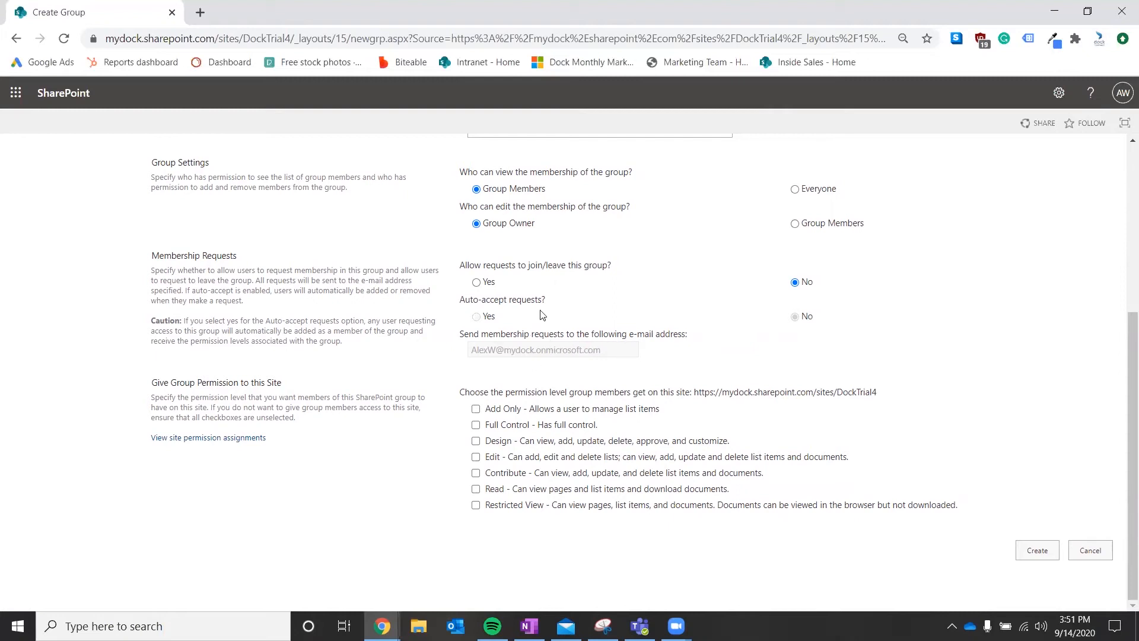
pyautogui.moveTo(648, 452)
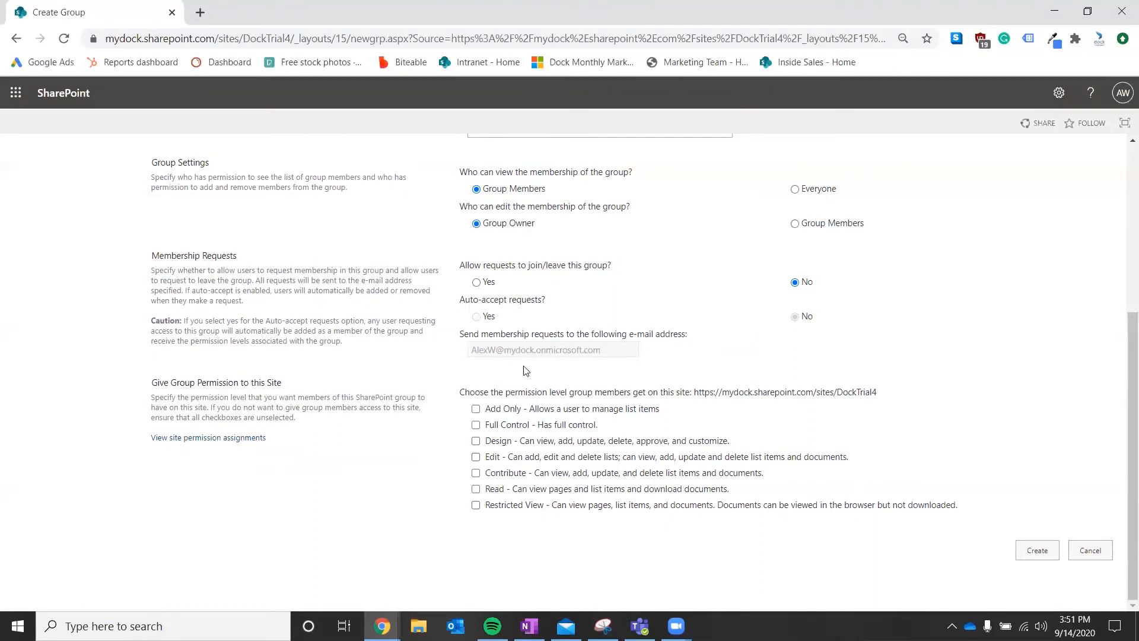
pyautogui.moveTo(542, 425)
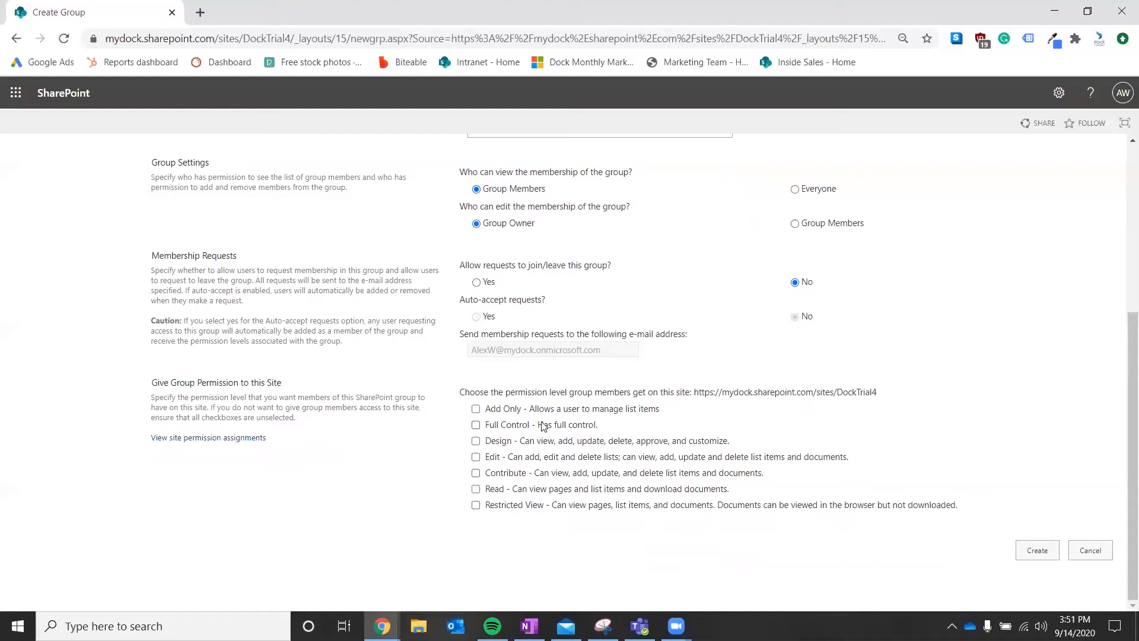
pyautogui.moveTo(686, 410)
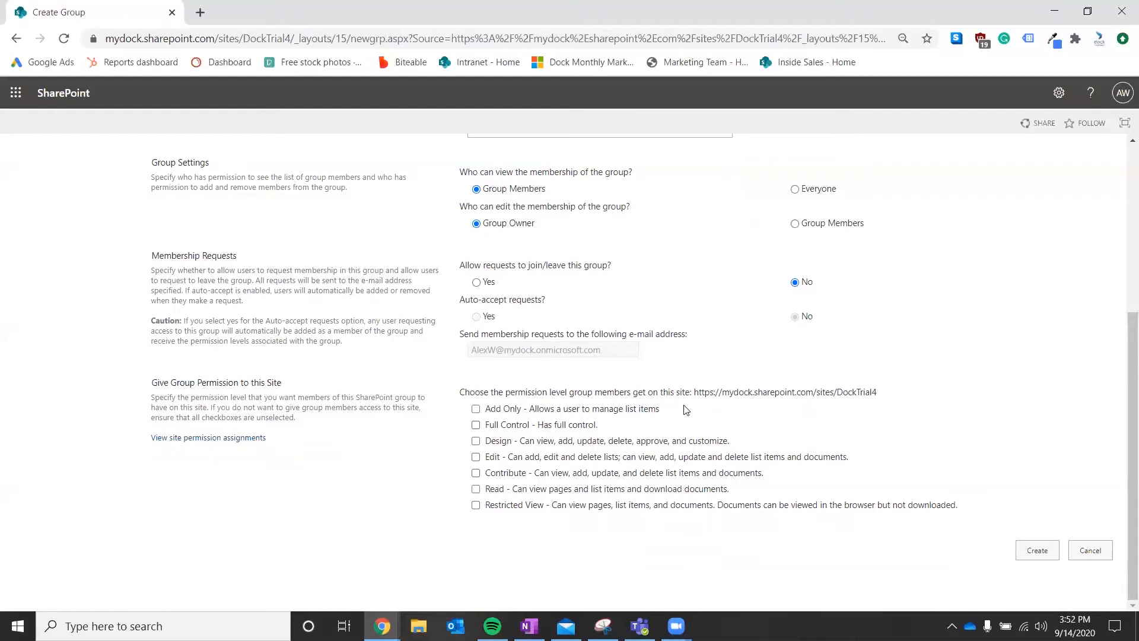
pyautogui.moveTo(615, 473)
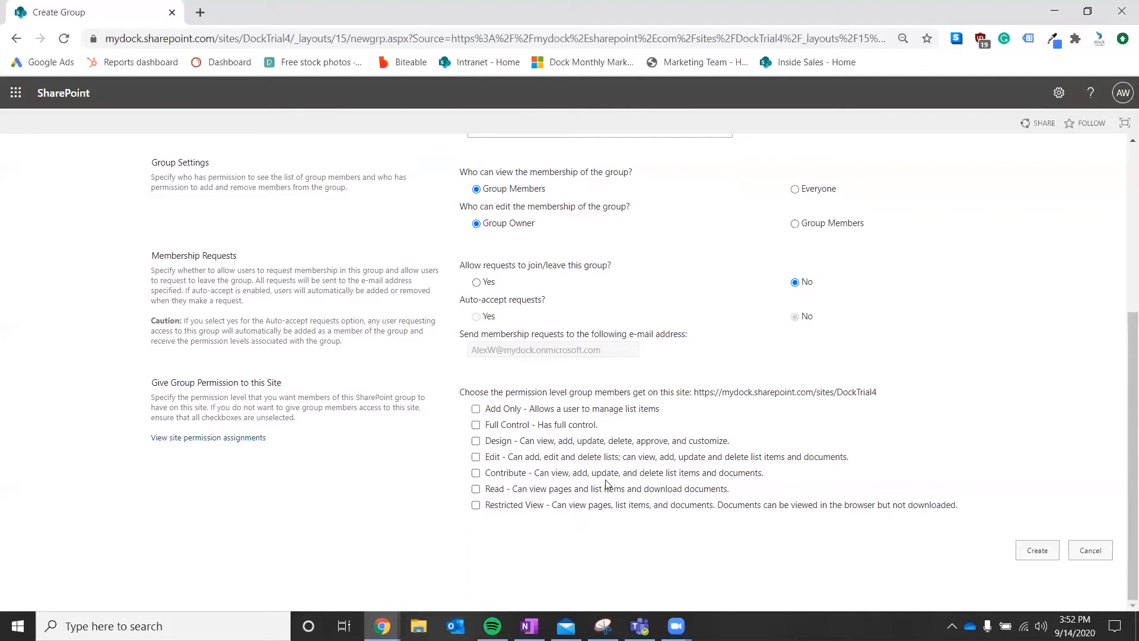
pyautogui.moveTo(666, 413)
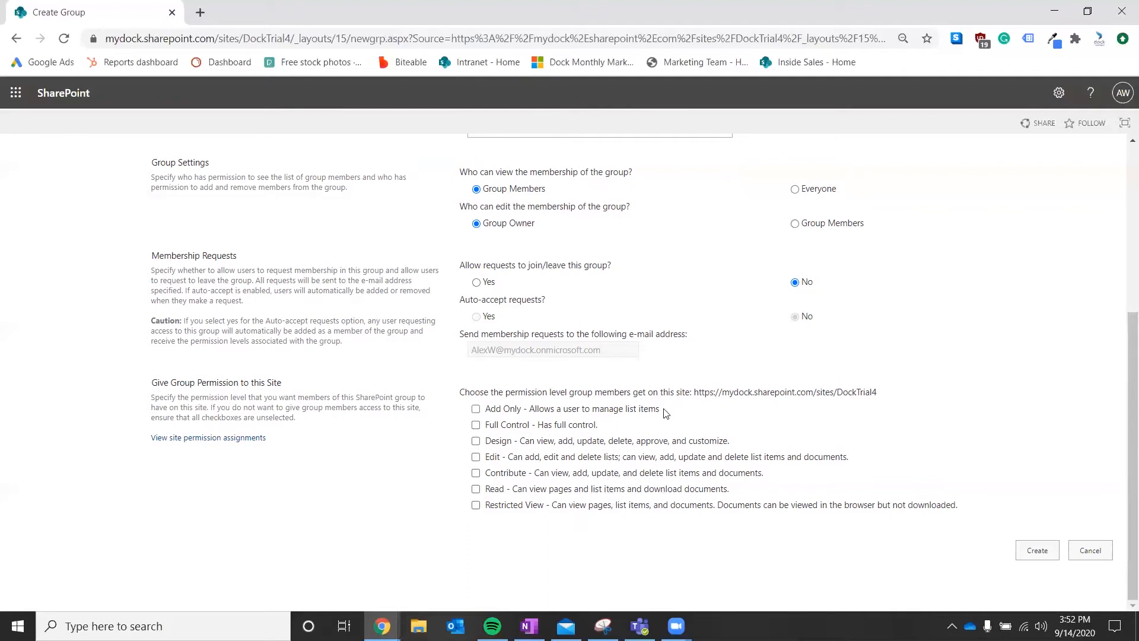
pyautogui.moveTo(596, 463)
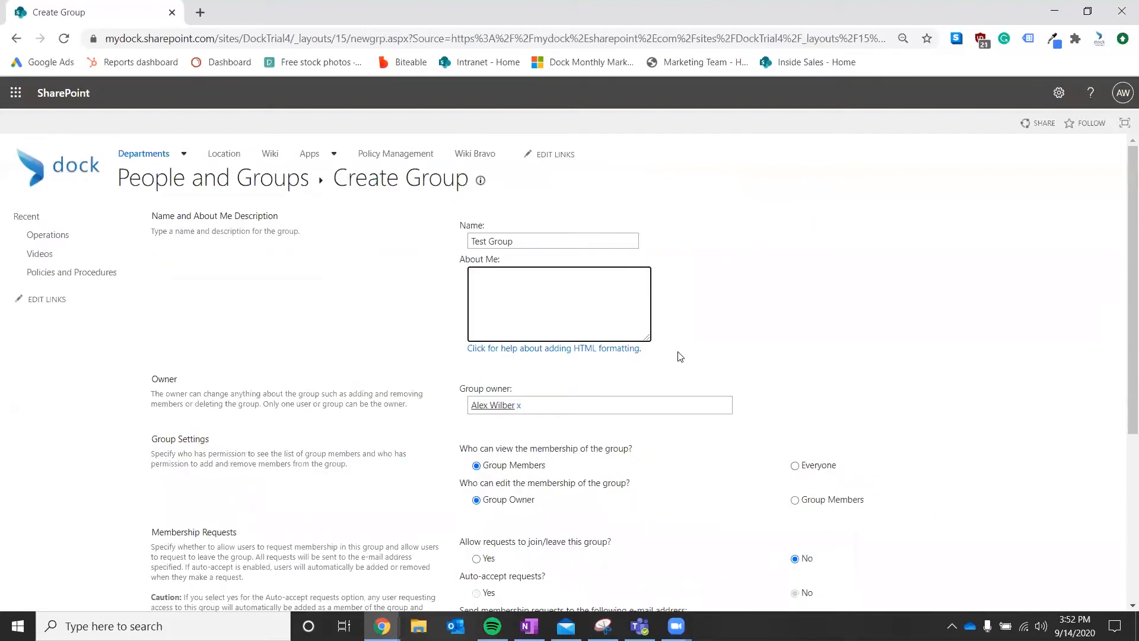
pyautogui.scroll(-3)
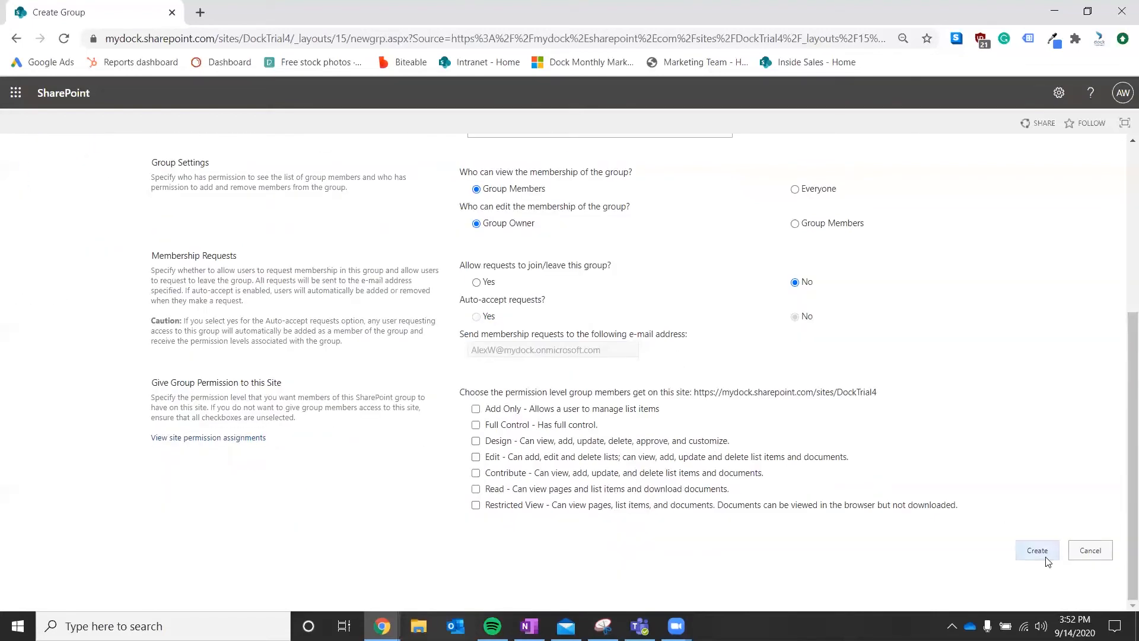
# Step: Submit the Create Group form so Test Group exists with Alex Wilber as member
pyautogui.click(1037, 551)
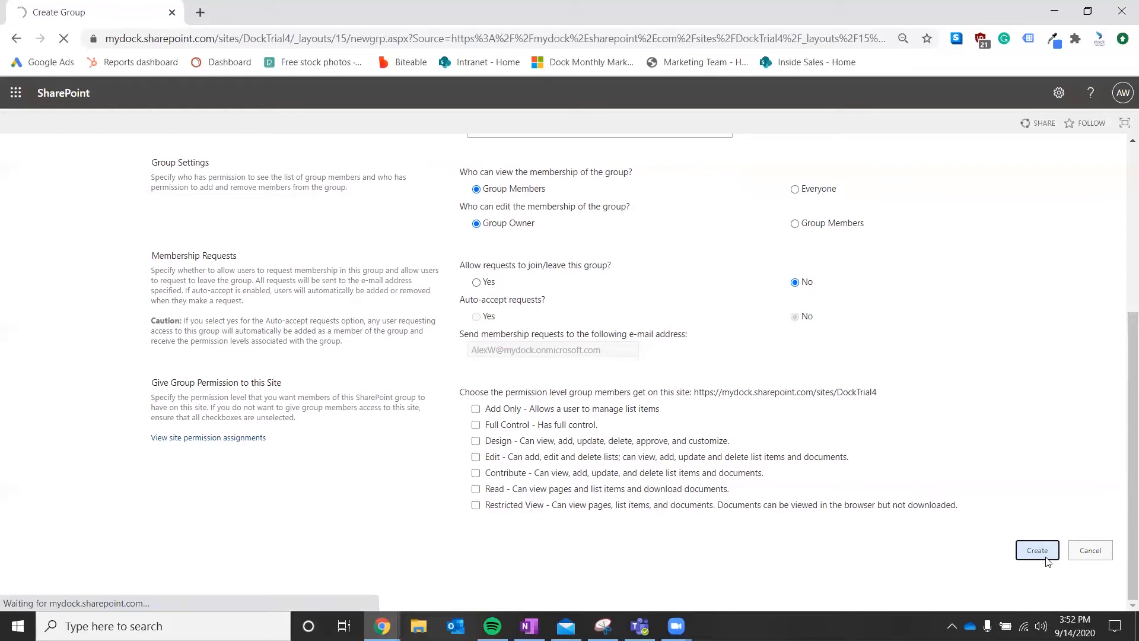
pyautogui.click(1037, 550)
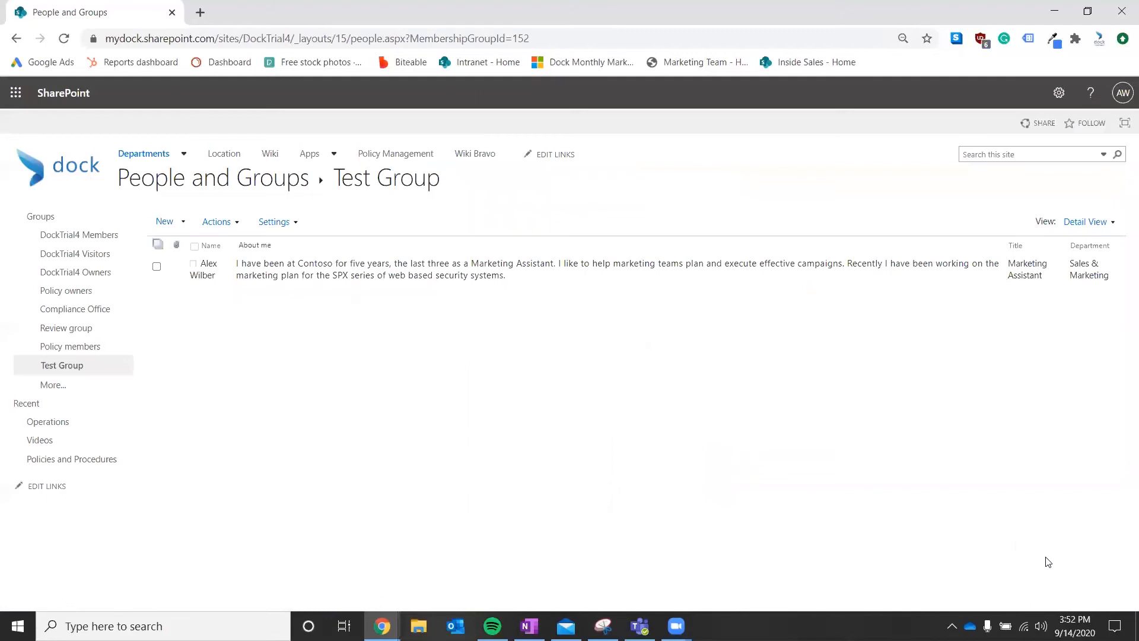
pyautogui.moveTo(716, 281)
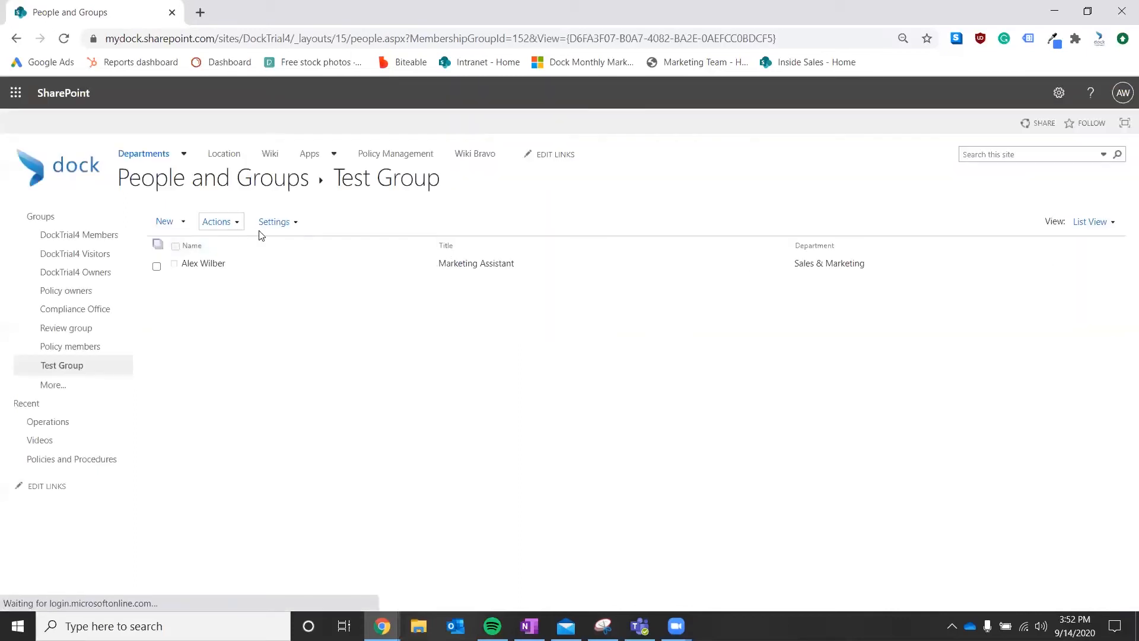
# Step: Open Group Settings for Test Group from the Settings dropdown
pyautogui.click(274, 221)
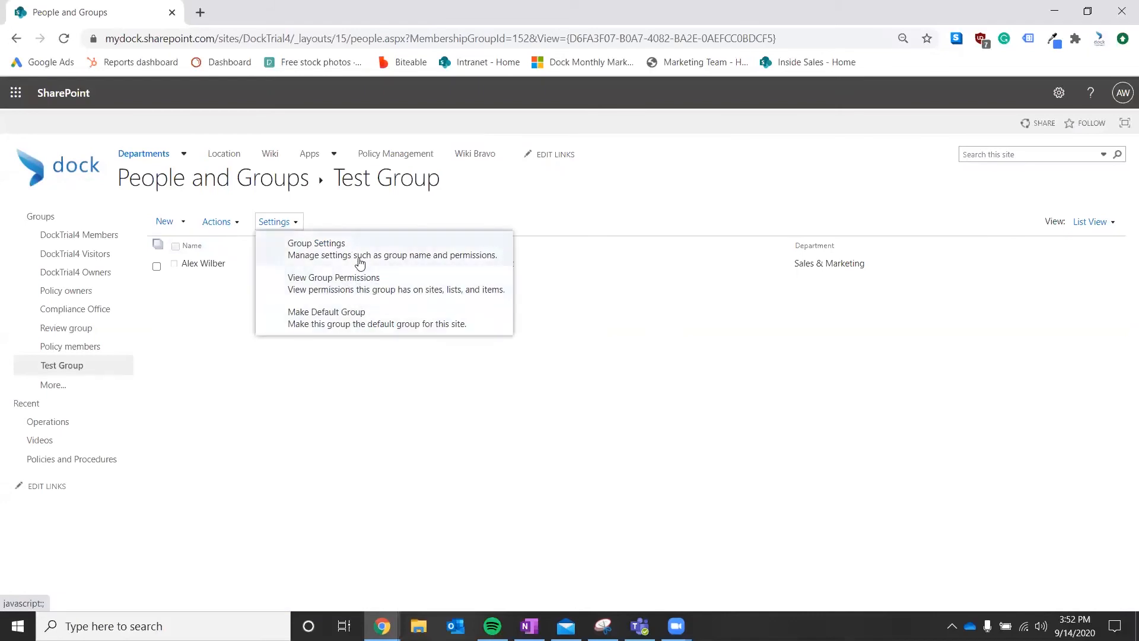
pyautogui.click(216, 222)
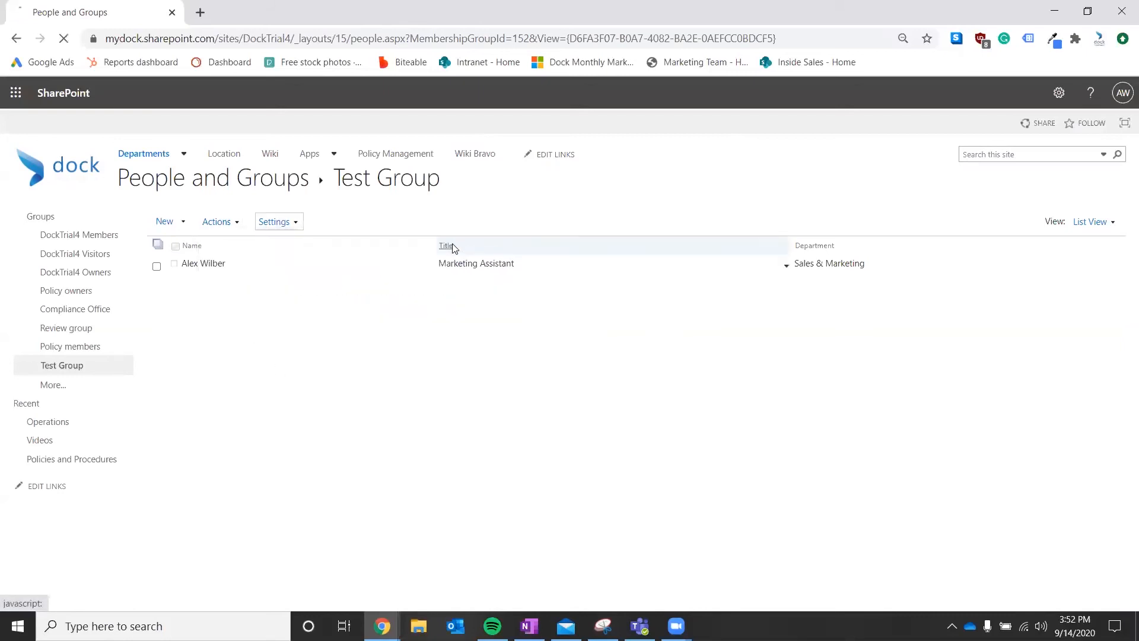
pyautogui.click(445, 246)
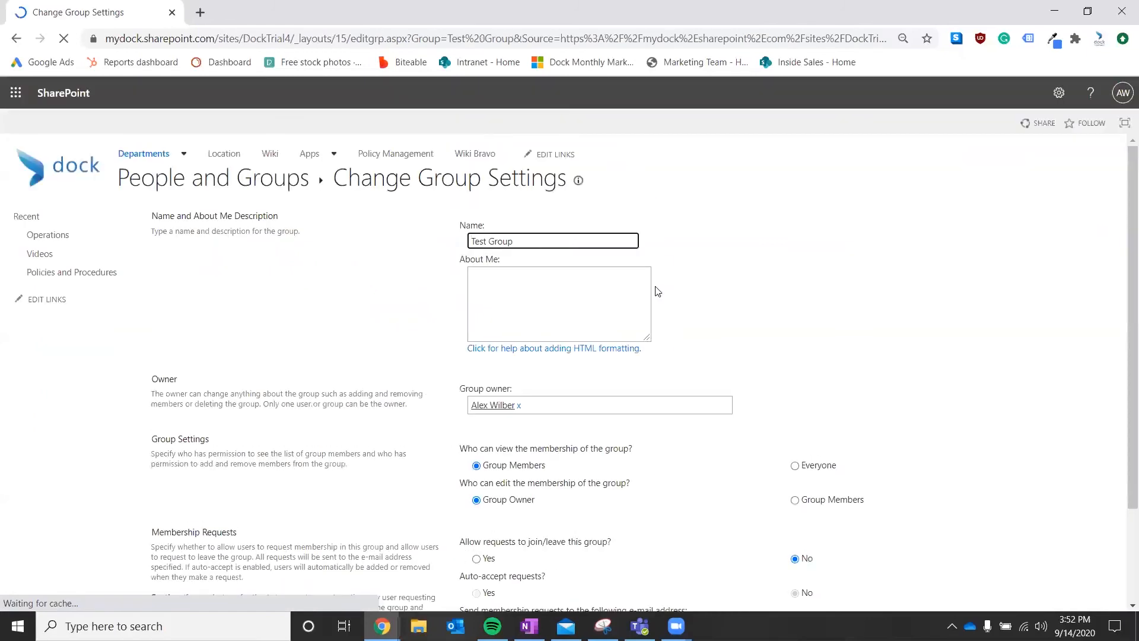
# Step: Delete Test Group from its settings page and confirm the deletion
pyautogui.scroll(-3)
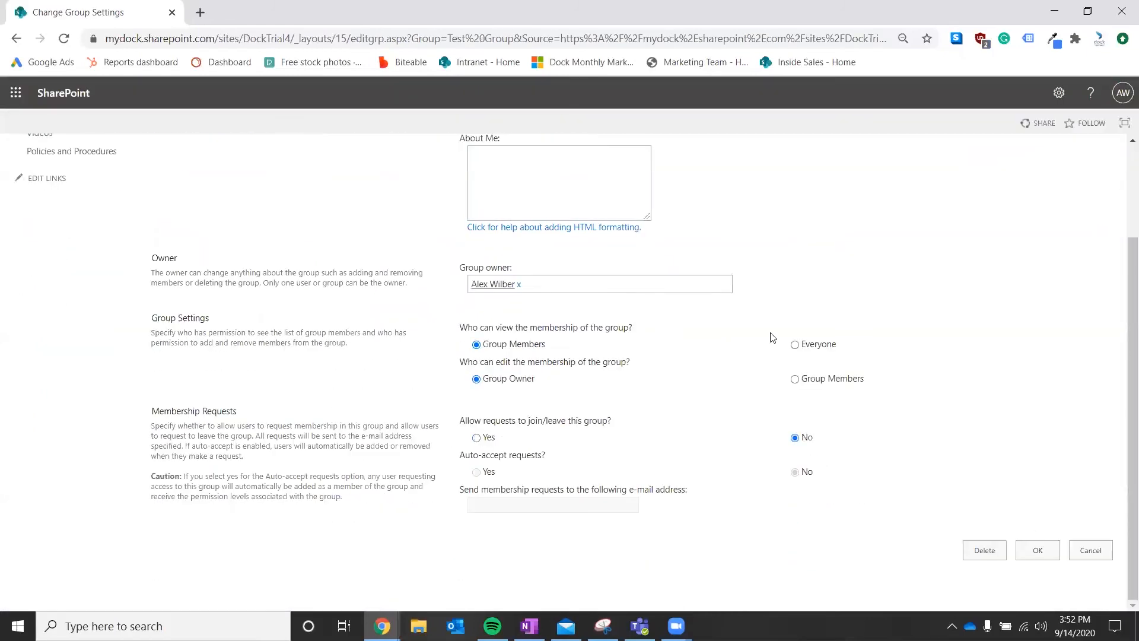
pyautogui.moveTo(974, 560)
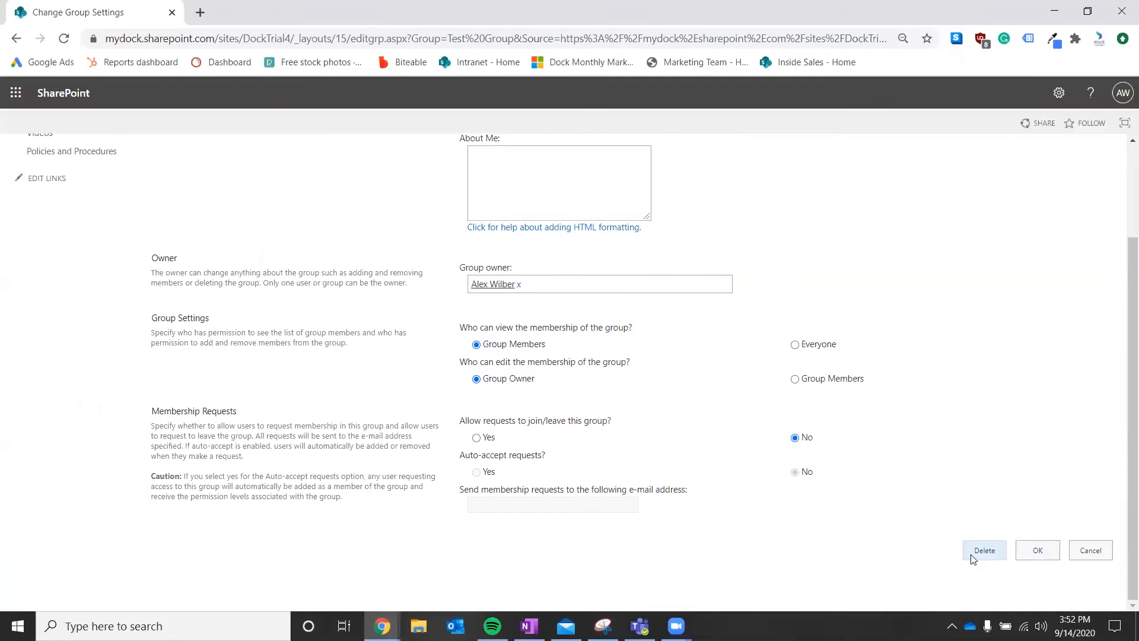
pyautogui.click(984, 550)
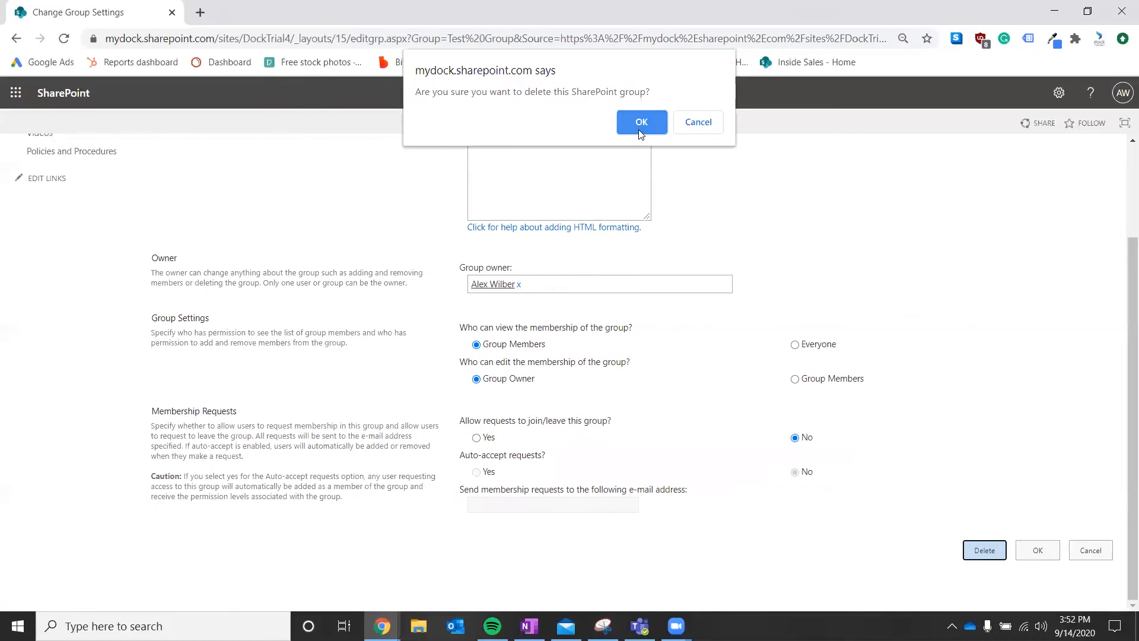
pyautogui.click(642, 122)
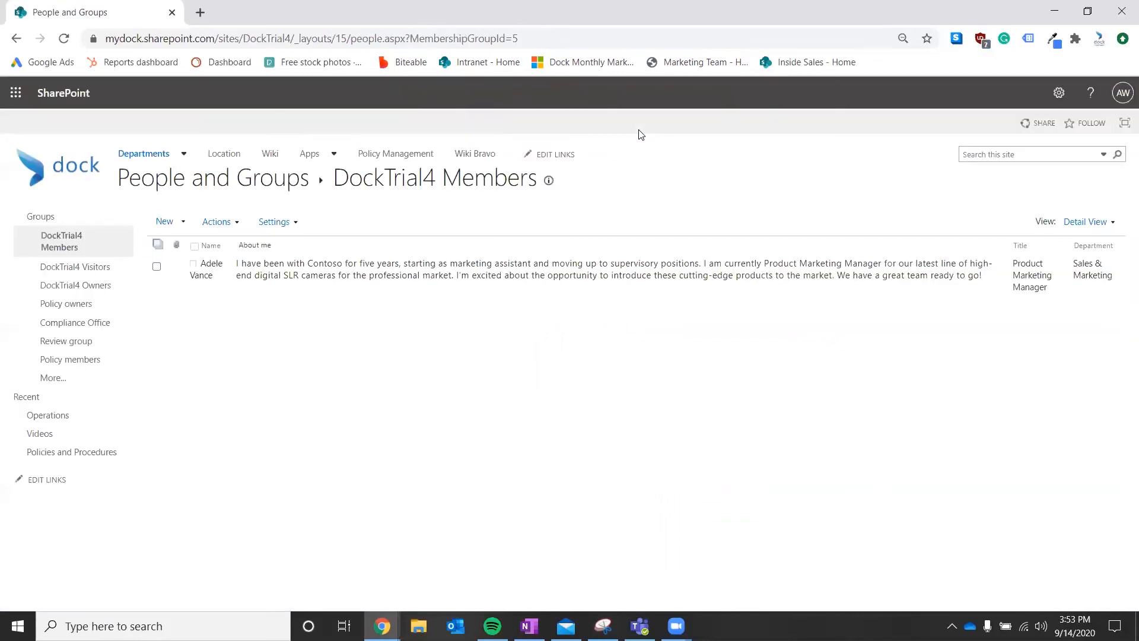
pyautogui.moveTo(387, 347)
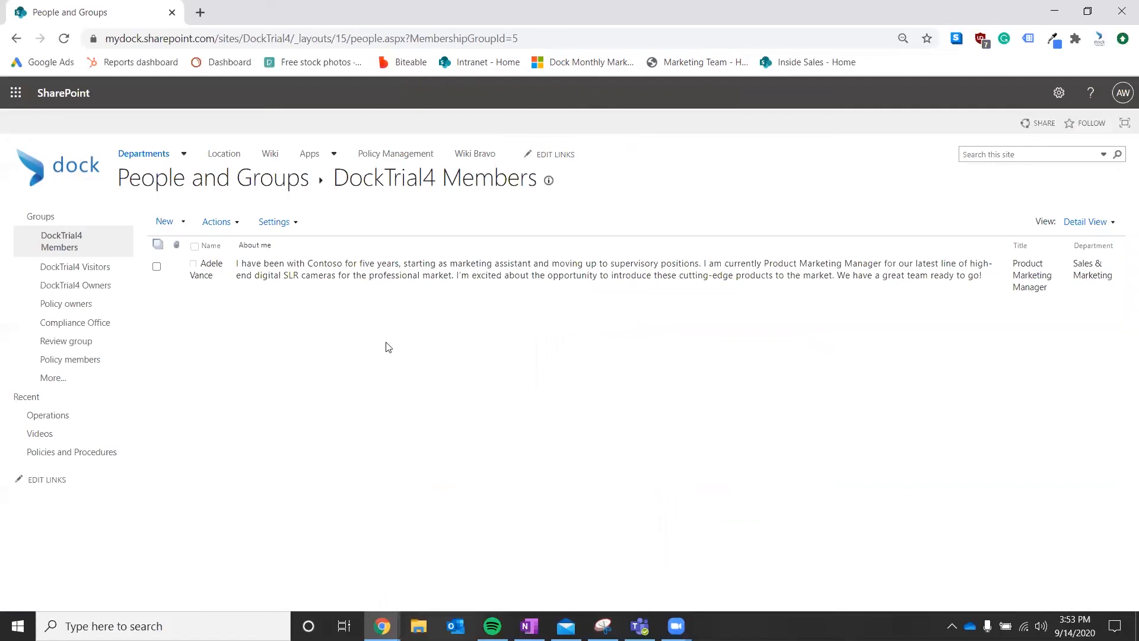